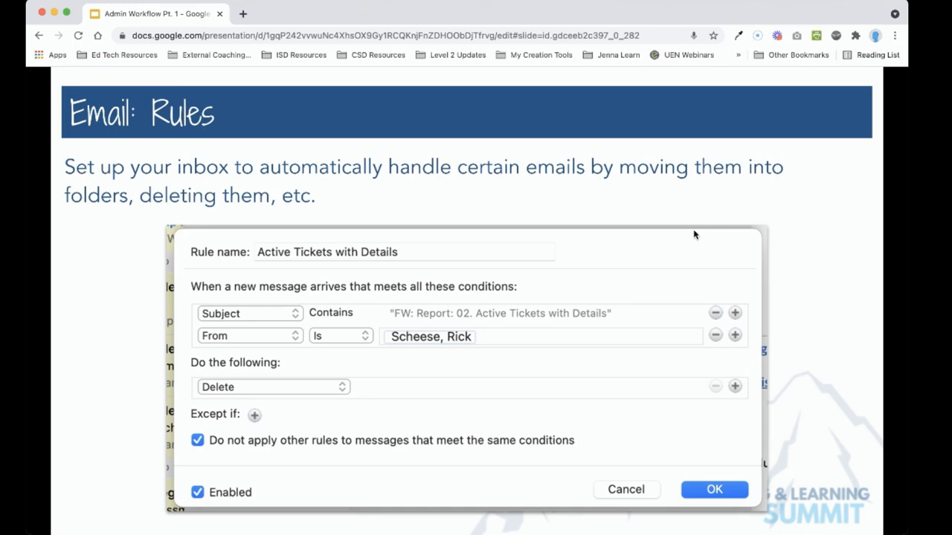
pyautogui.moveTo(660, 278)
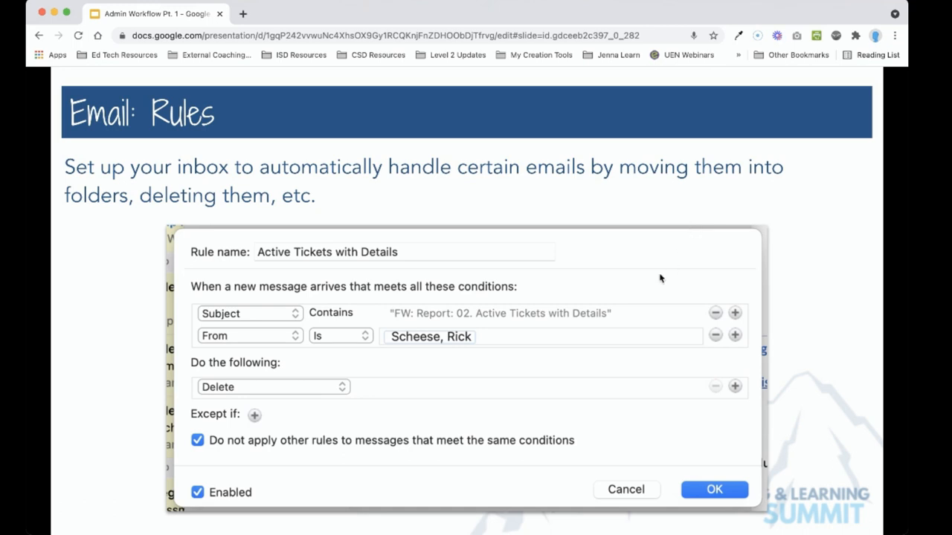
pyautogui.moveTo(237, 268)
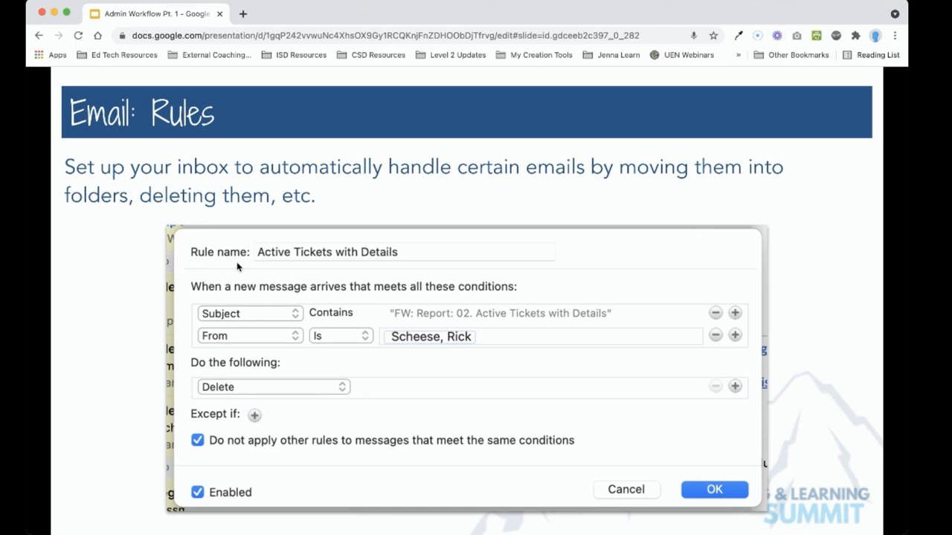
pyautogui.moveTo(272, 318)
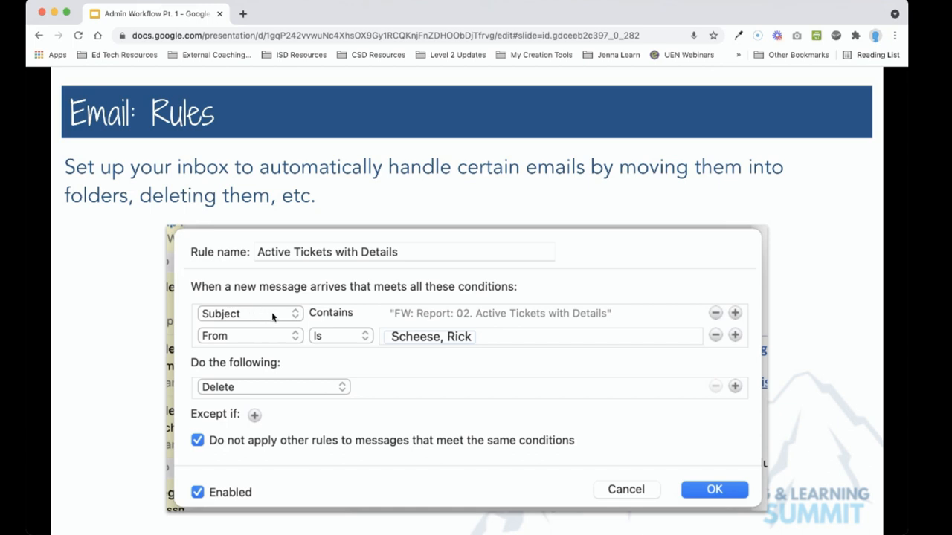
pyautogui.moveTo(339, 393)
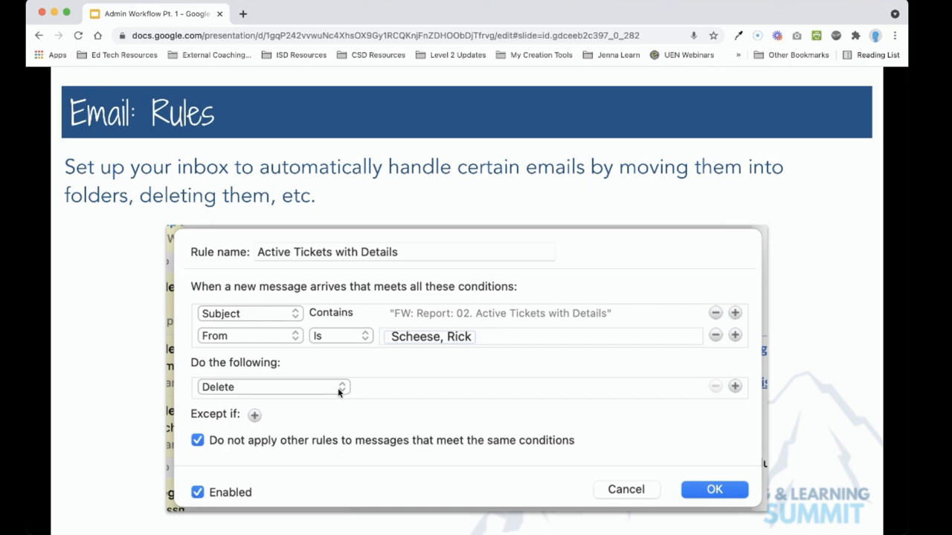
pyautogui.moveTo(451, 321)
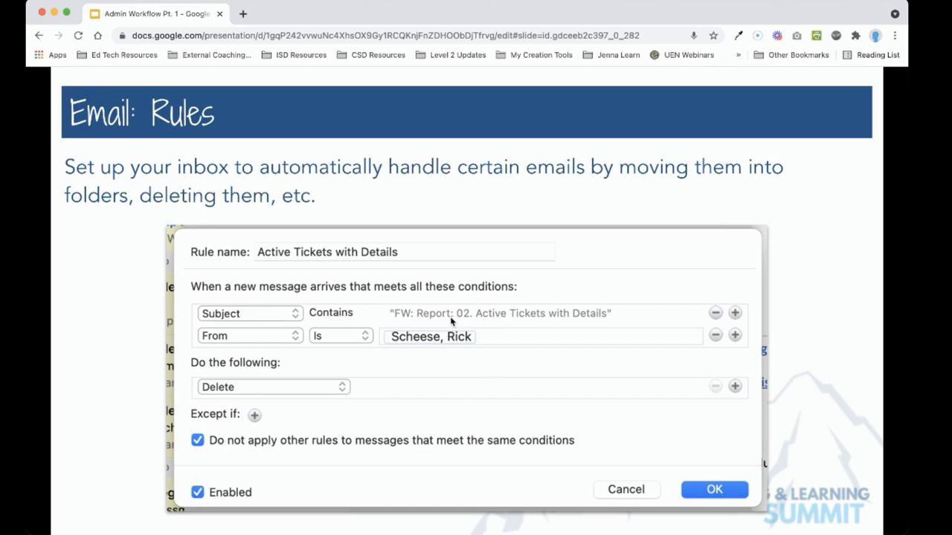
pyautogui.moveTo(545, 316)
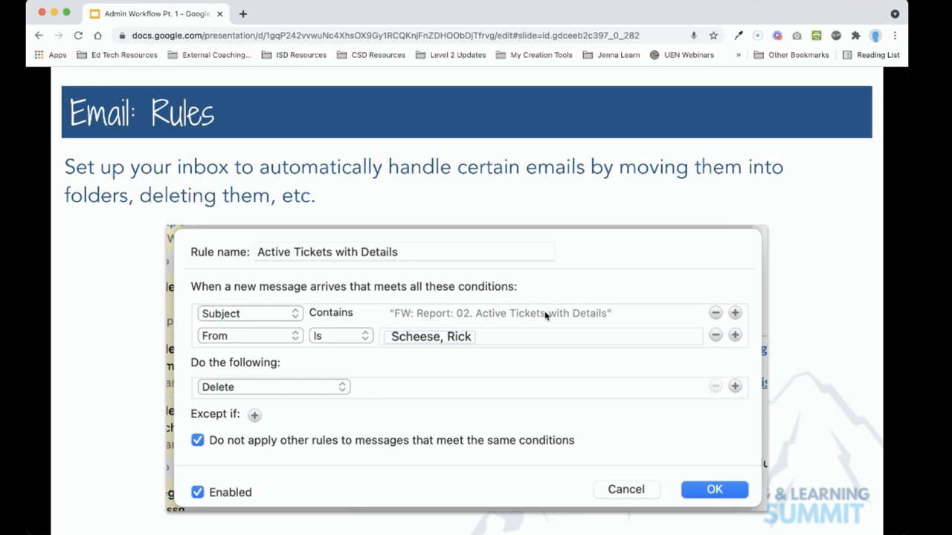
pyautogui.moveTo(487, 343)
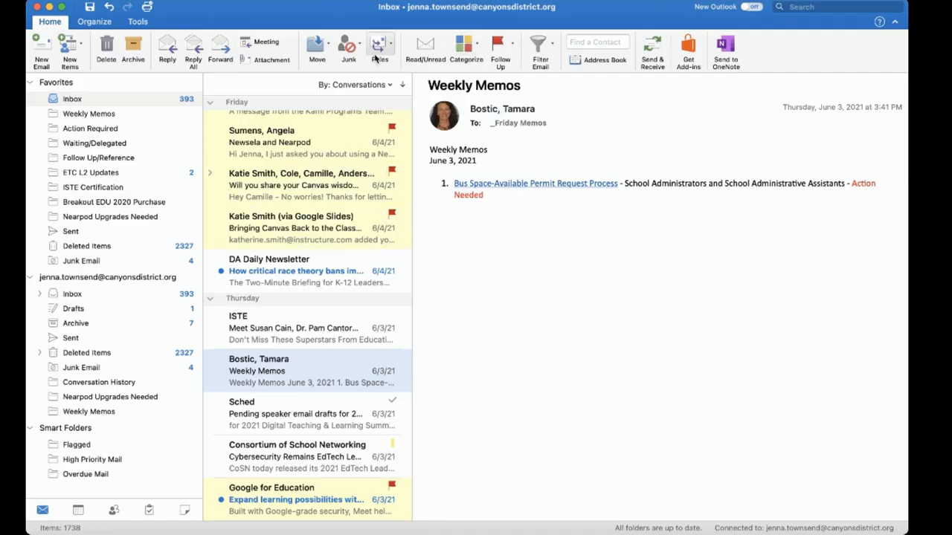
pyautogui.moveTo(381, 45)
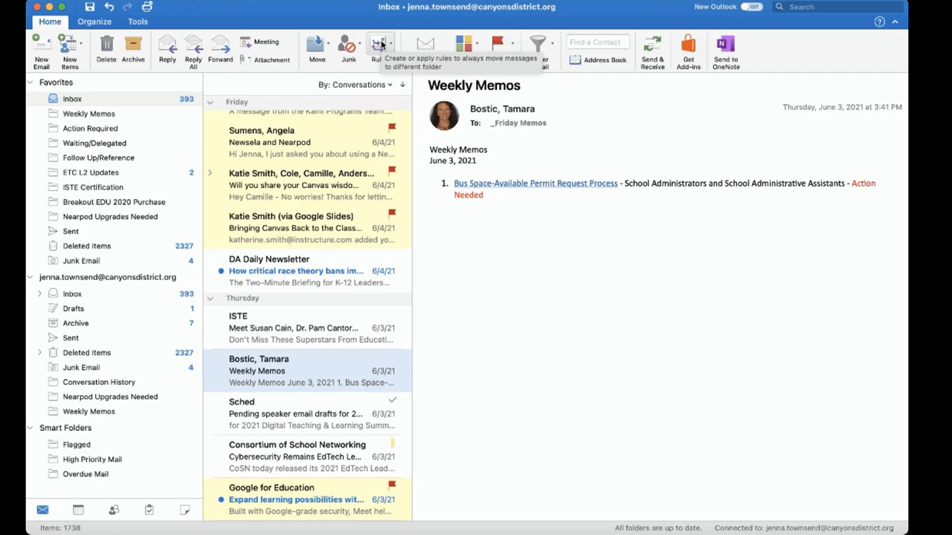
pyautogui.click(380, 42)
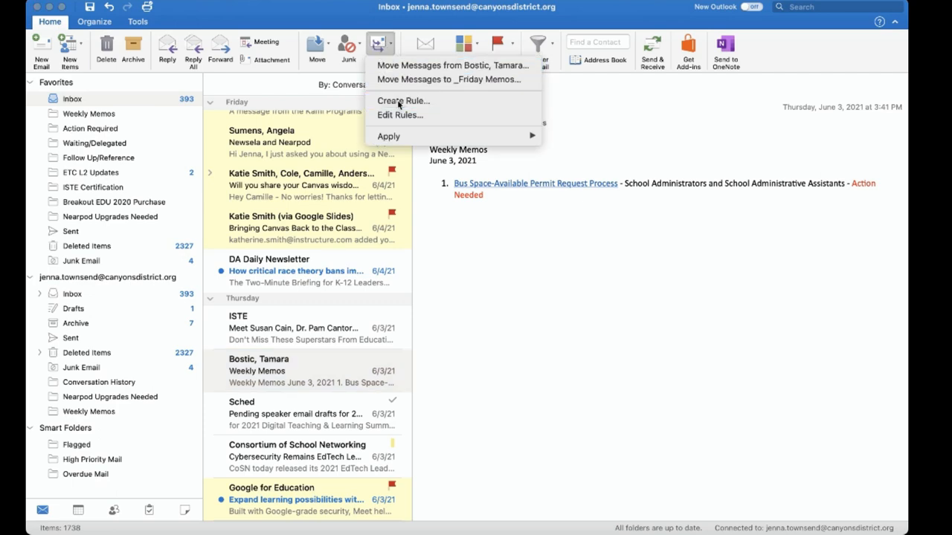
pyautogui.click(402, 101)
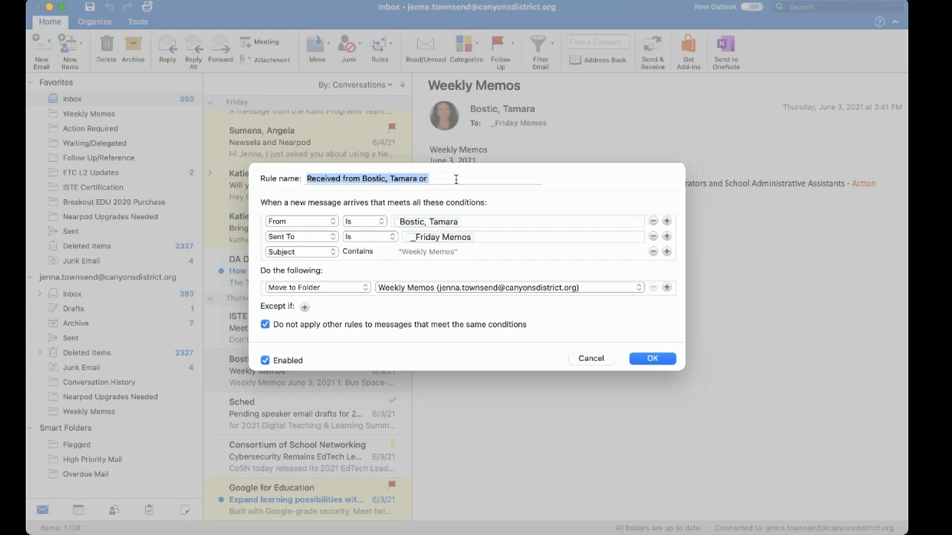
pyautogui.moveTo(532, 264)
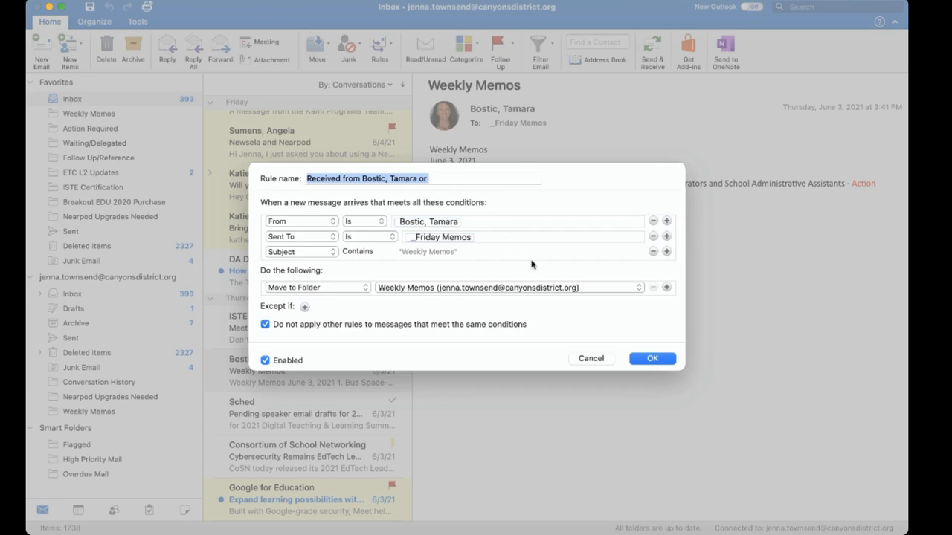
pyautogui.moveTo(276, 188)
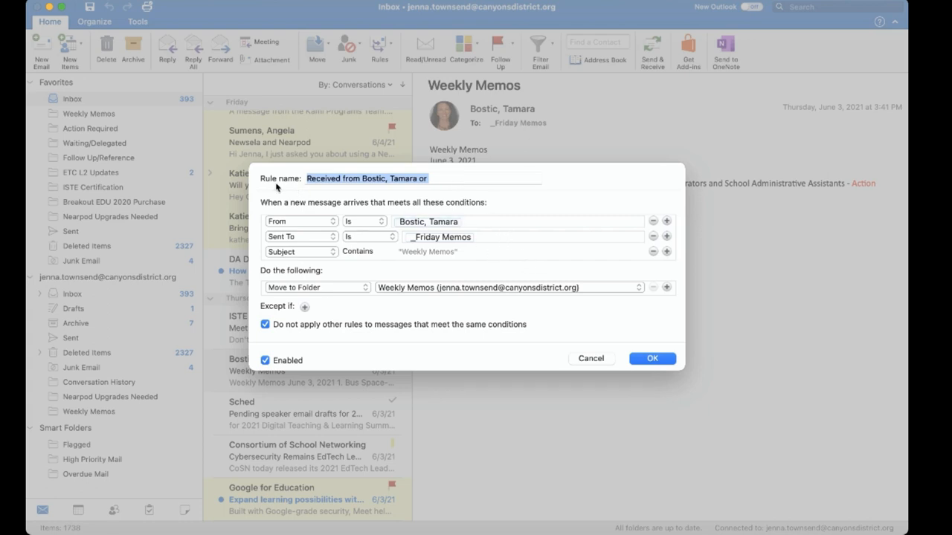
pyautogui.moveTo(336, 174)
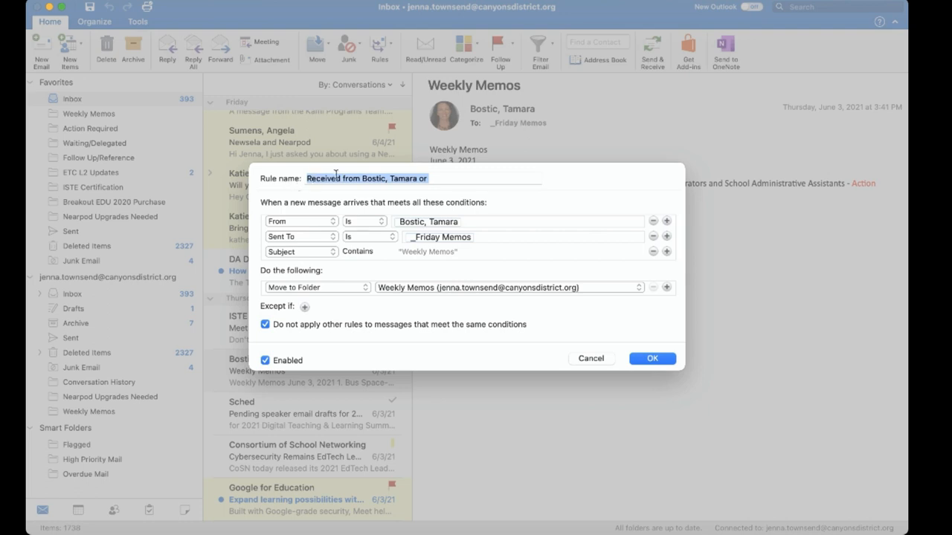
# - Name the rule 'Weekly Memos'
pyautogui.write('Weekly Memos')
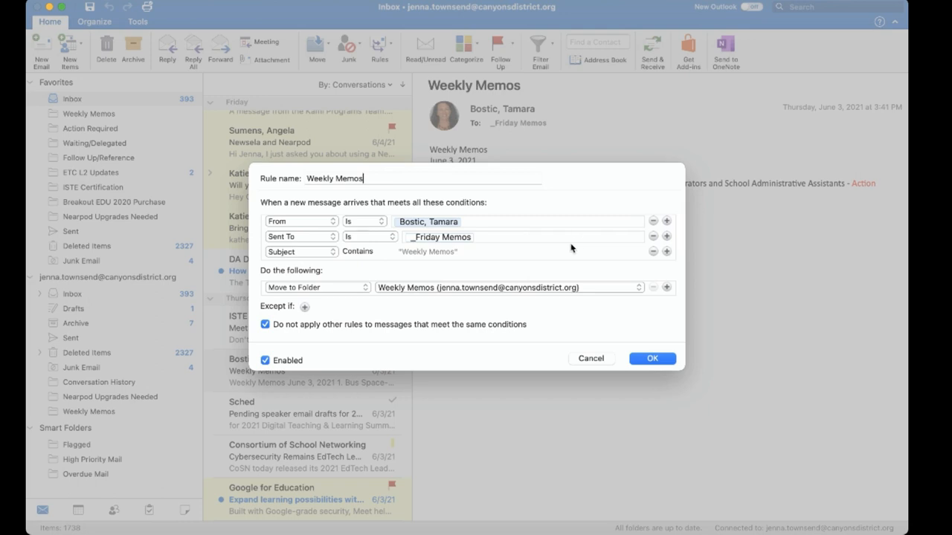
pyautogui.moveTo(652, 239)
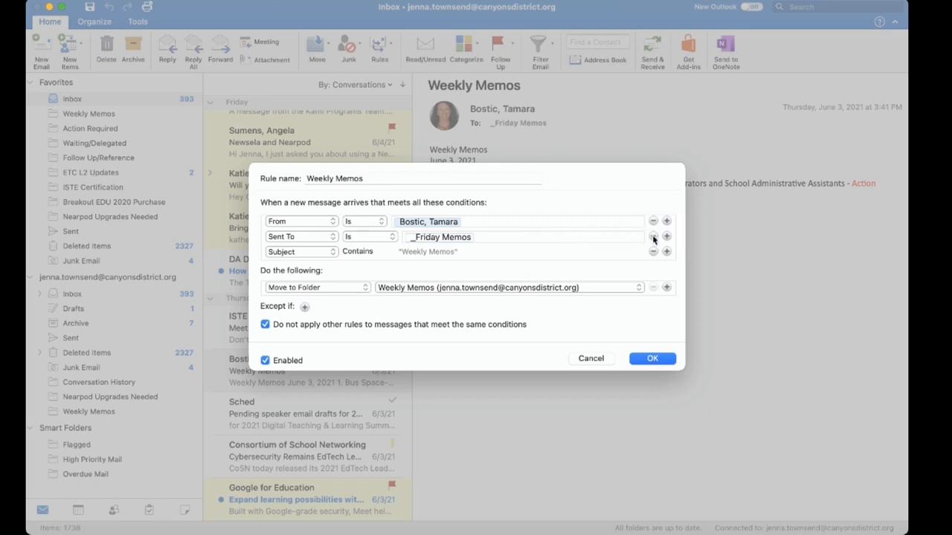
pyautogui.moveTo(653, 239)
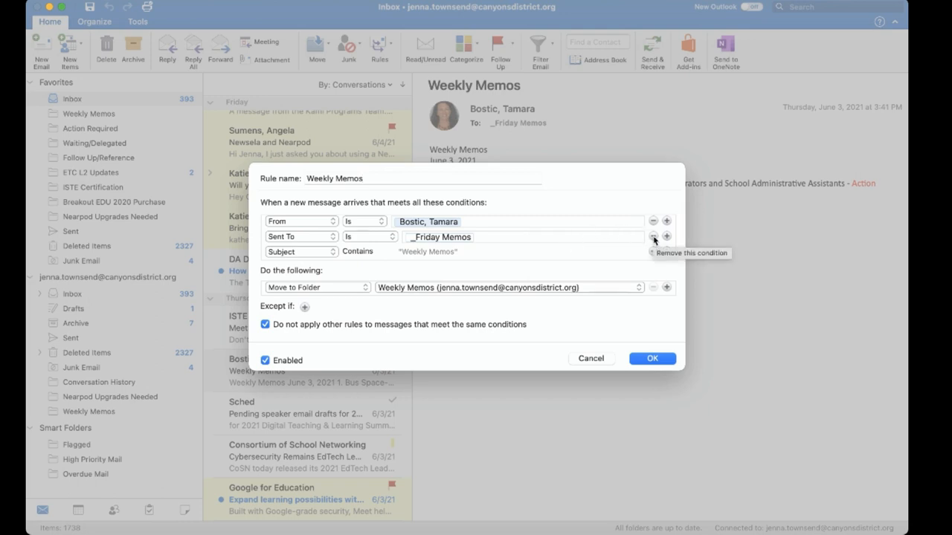
# - Remove the Sent To Friday Memos condition and save the rule
pyautogui.click(653, 237)
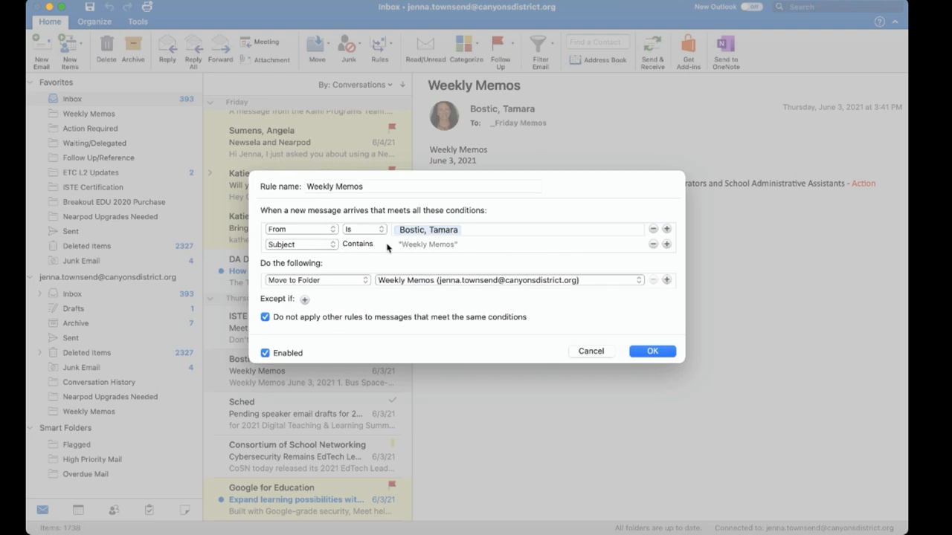
pyautogui.moveTo(457, 249)
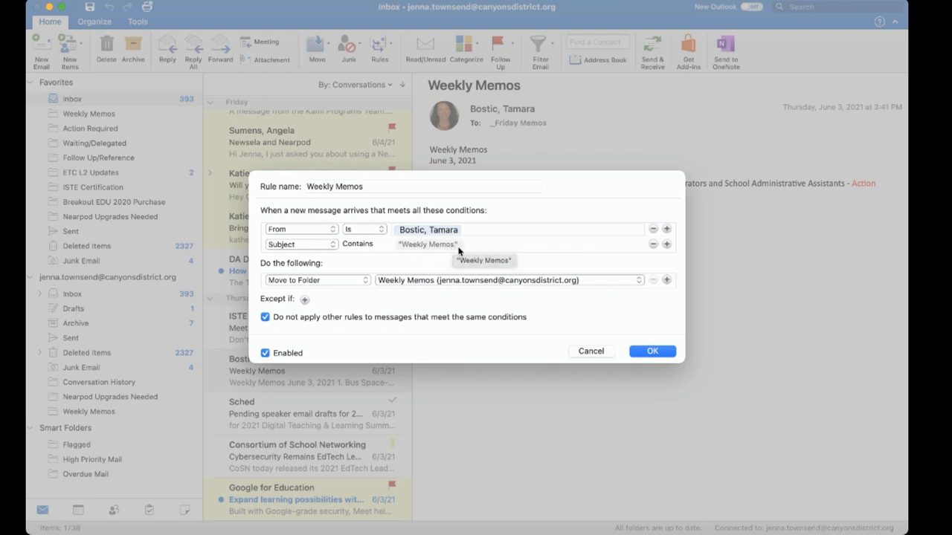
pyautogui.moveTo(407, 249)
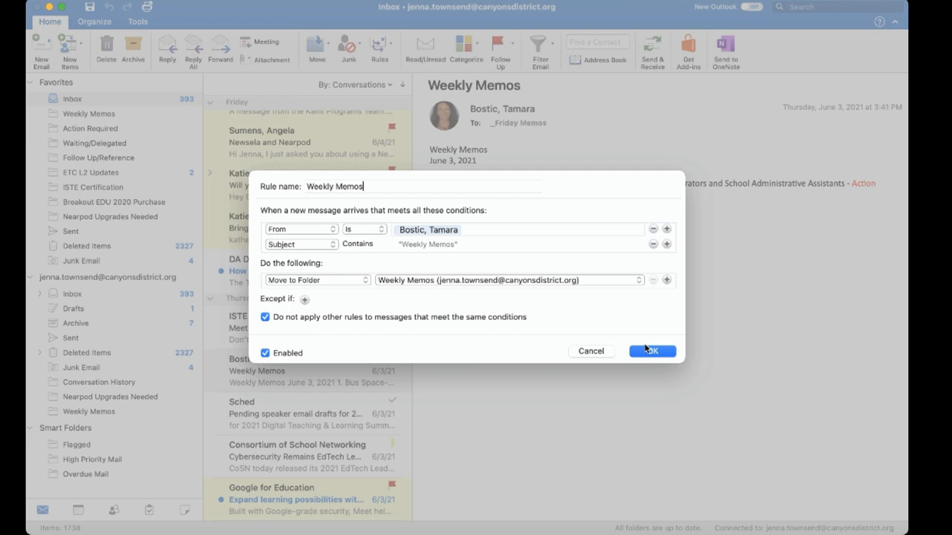
pyautogui.click(652, 351)
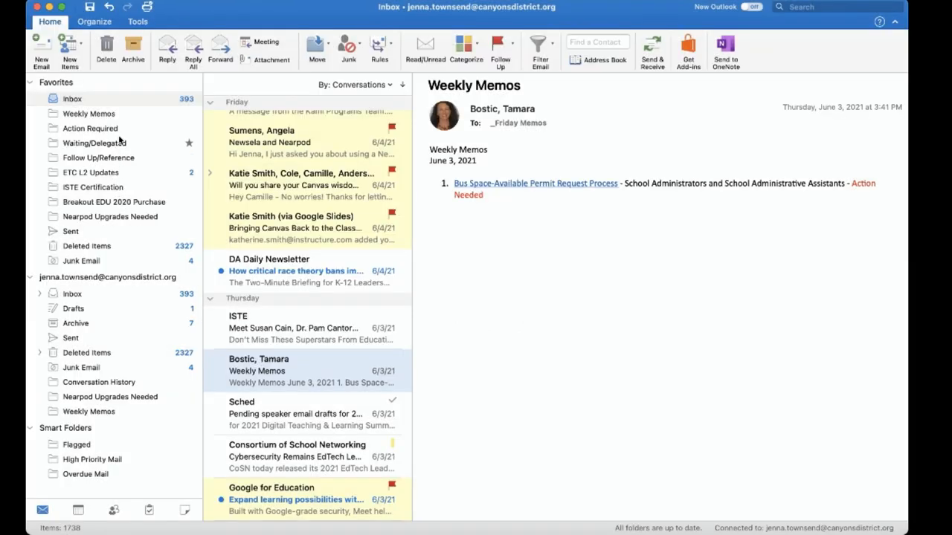